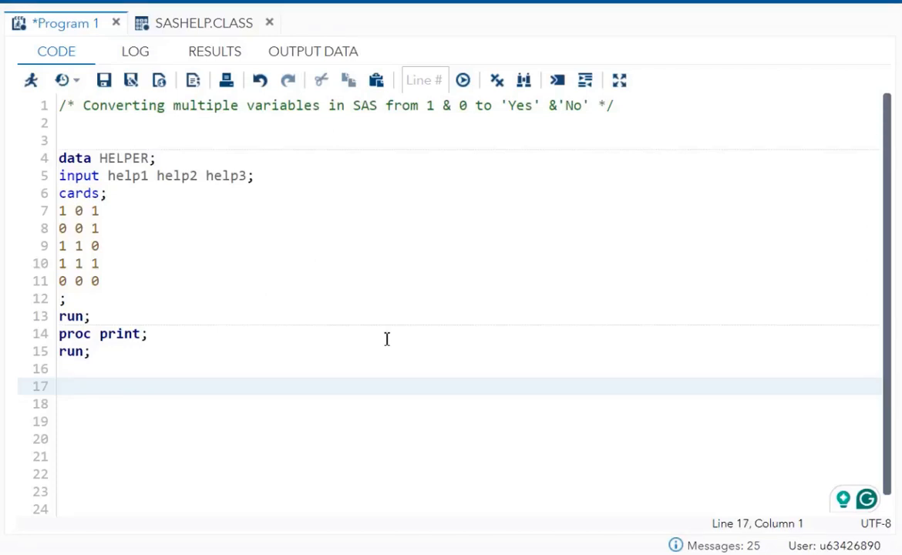
{"action": "mouse_move", "coordinate": [355, 222]}
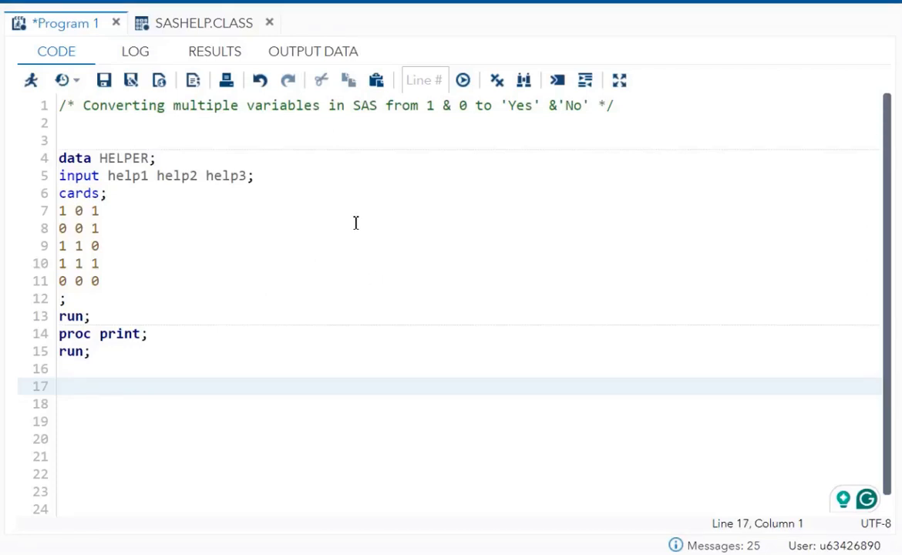
{"action": "mouse_move", "coordinate": [139, 108]}
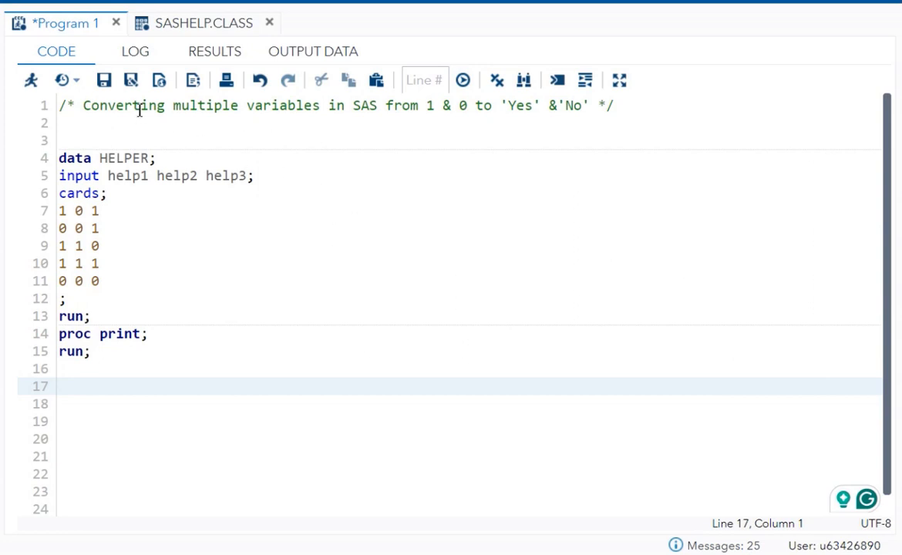
{"action": "mouse_move", "coordinate": [287, 114]}
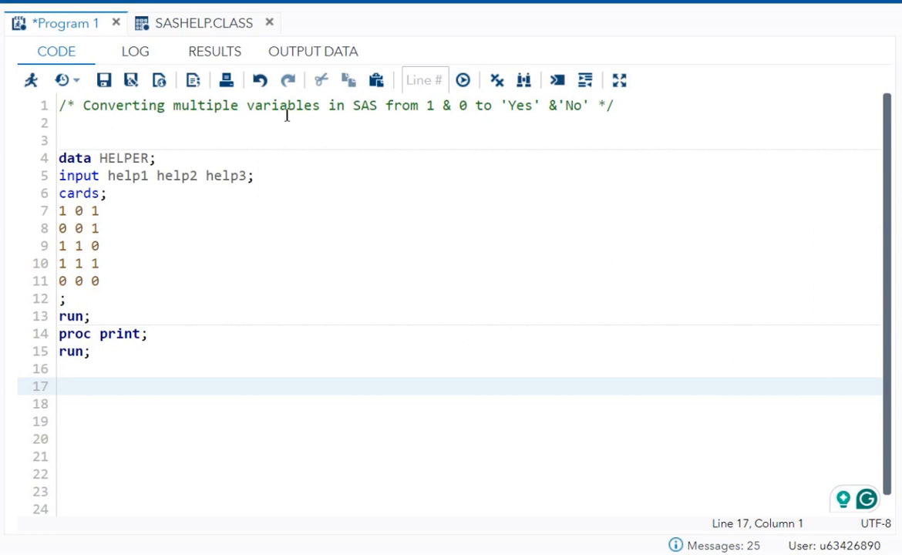
{"action": "mouse_move", "coordinate": [450, 111]}
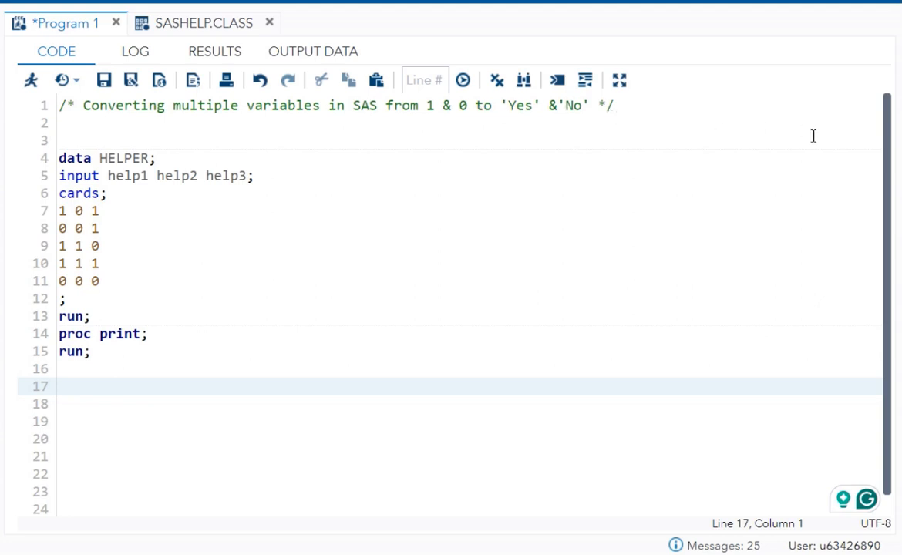
Step: Run the HELPER program, review its five-row 1/0 table, and return to the code
{"action": "left_click", "coordinate": [154, 157]}
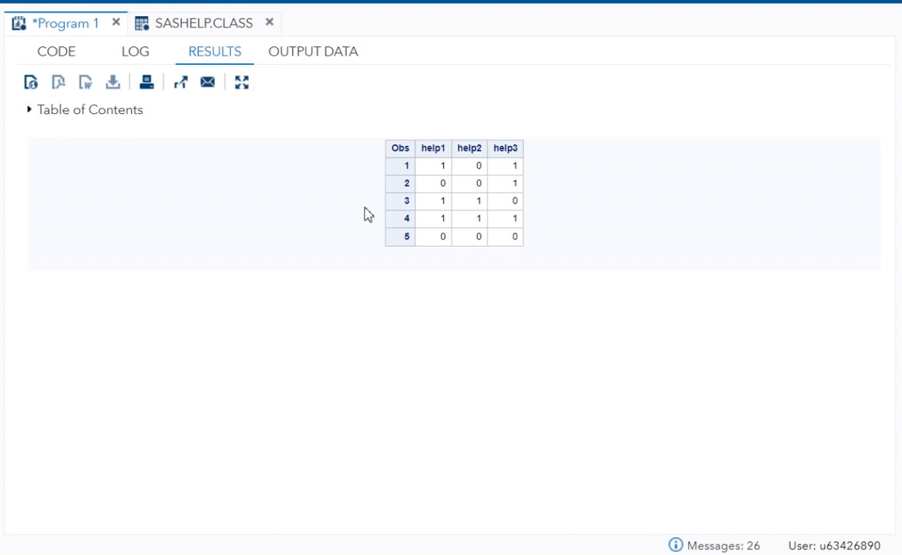
{"action": "mouse_move", "coordinate": [476, 148]}
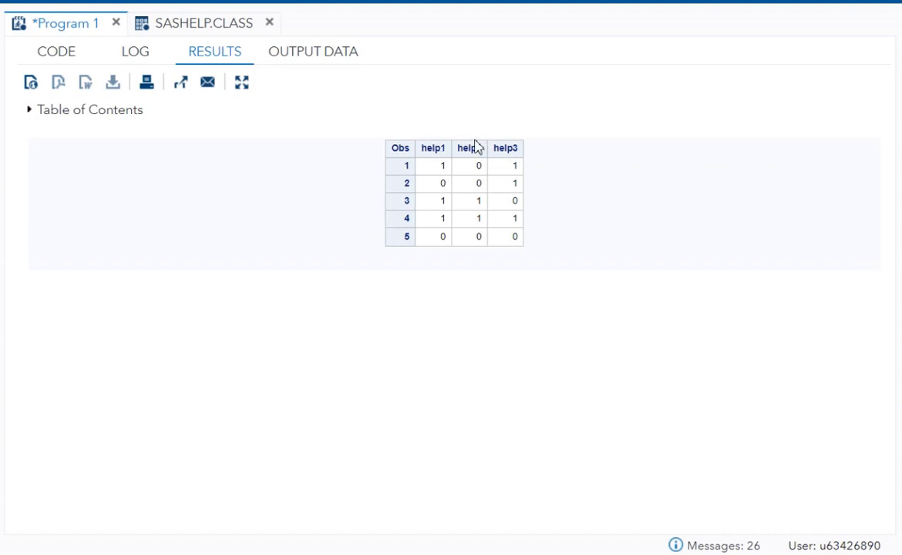
{"action": "mouse_move", "coordinate": [344, 165]}
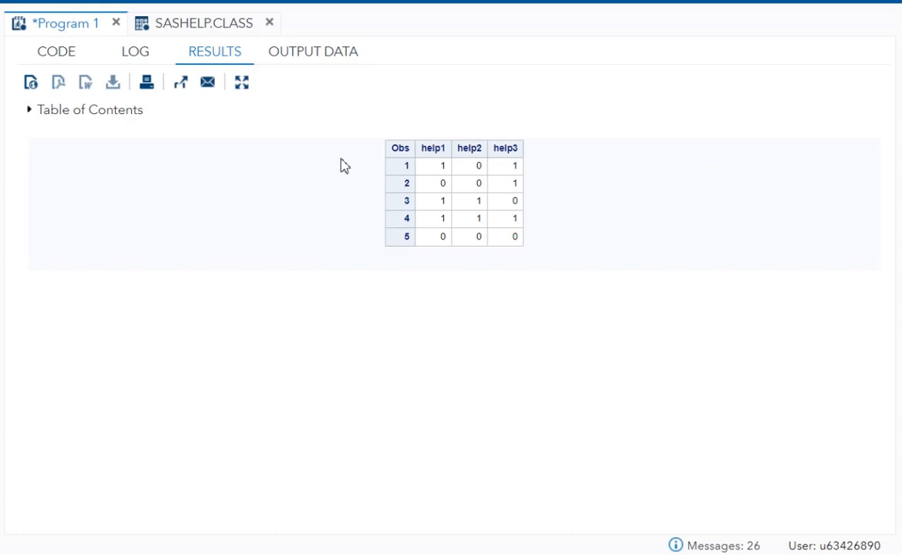
{"action": "mouse_move", "coordinate": [484, 169]}
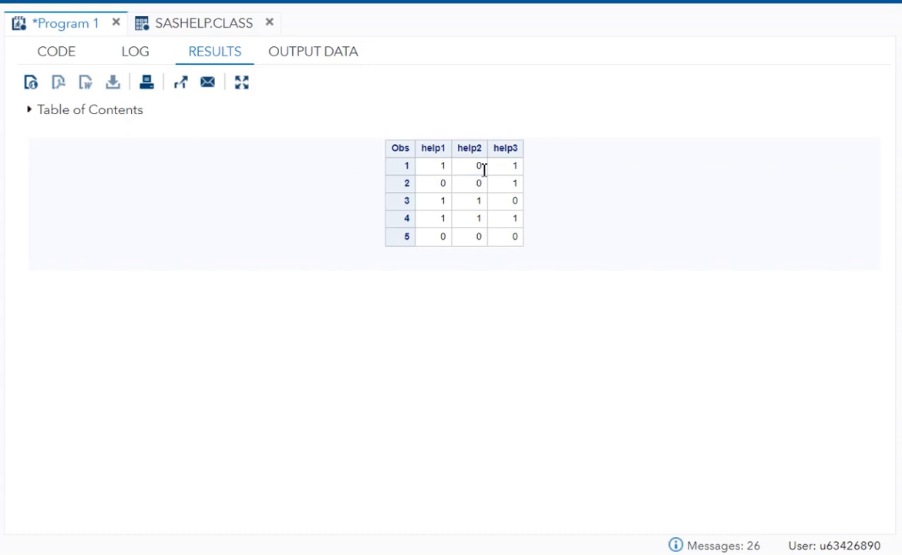
{"action": "mouse_move", "coordinate": [435, 167]}
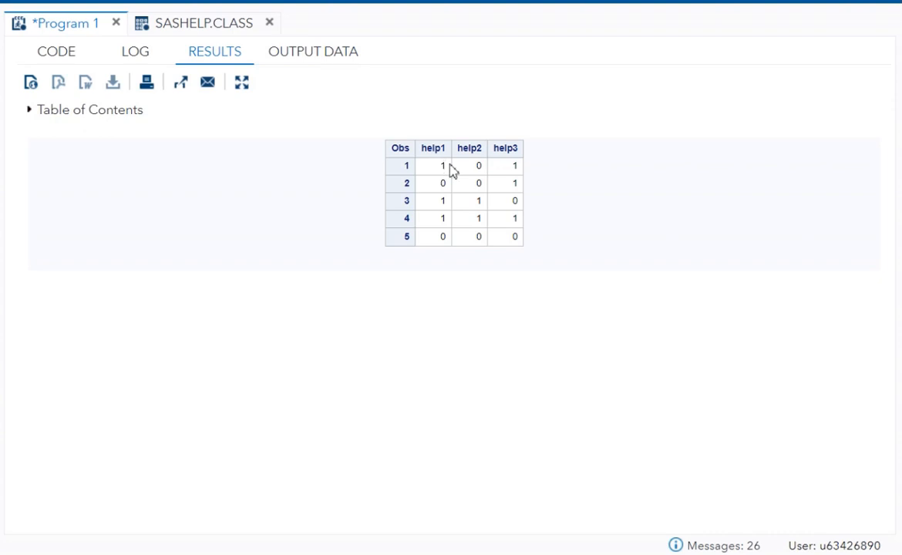
{"action": "mouse_move", "coordinate": [478, 170]}
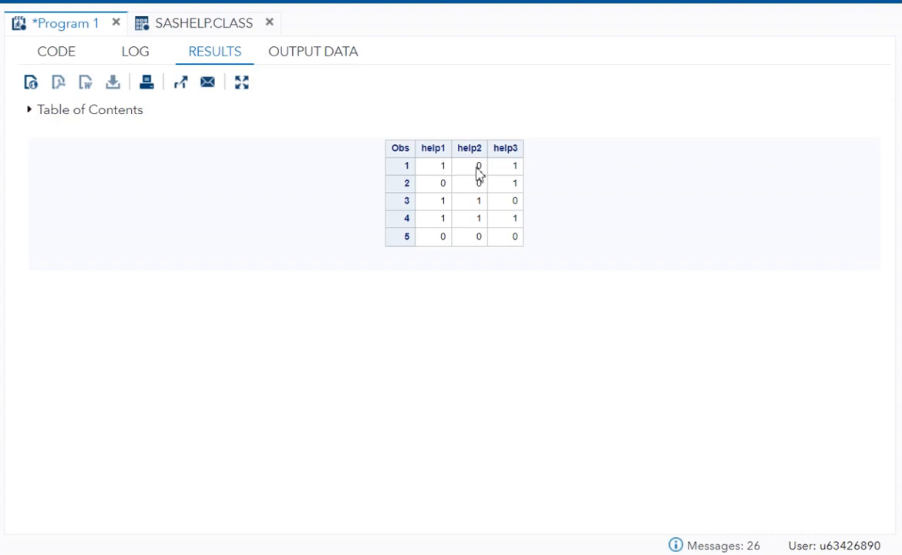
{"action": "left_click", "coordinate": [56, 51]}
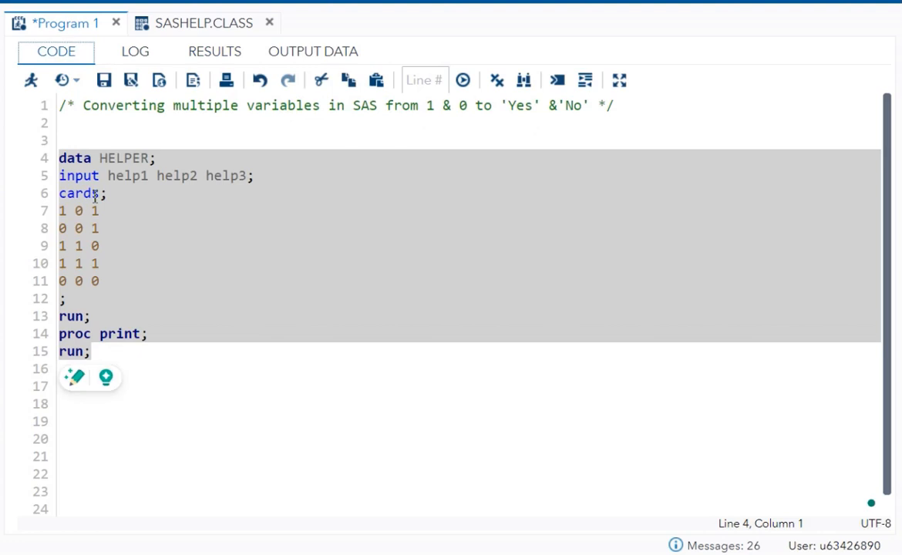
Step: Begin PROC FORMAT below the print step with value final mapping 1 = 'YES'
{"action": "left_click", "coordinate": [161, 351]}
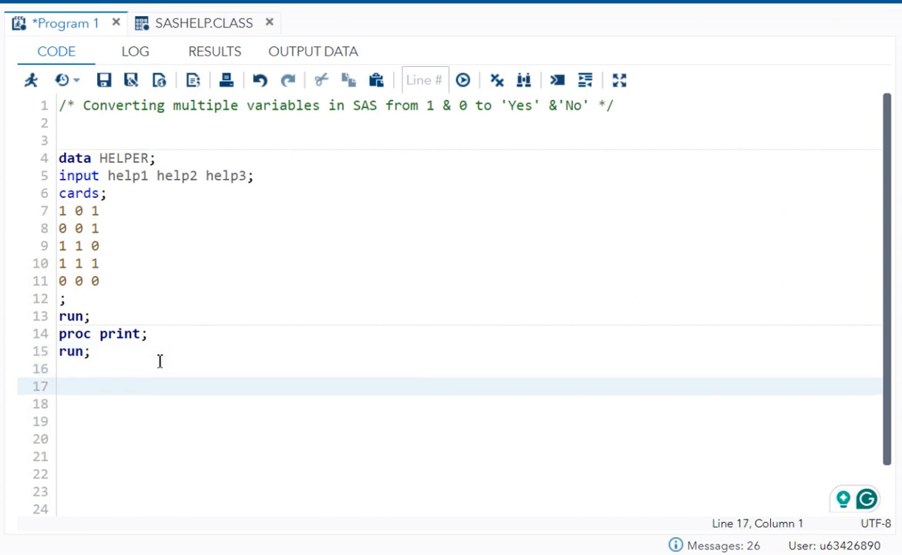
{"action": "type", "text": "proc format;"}
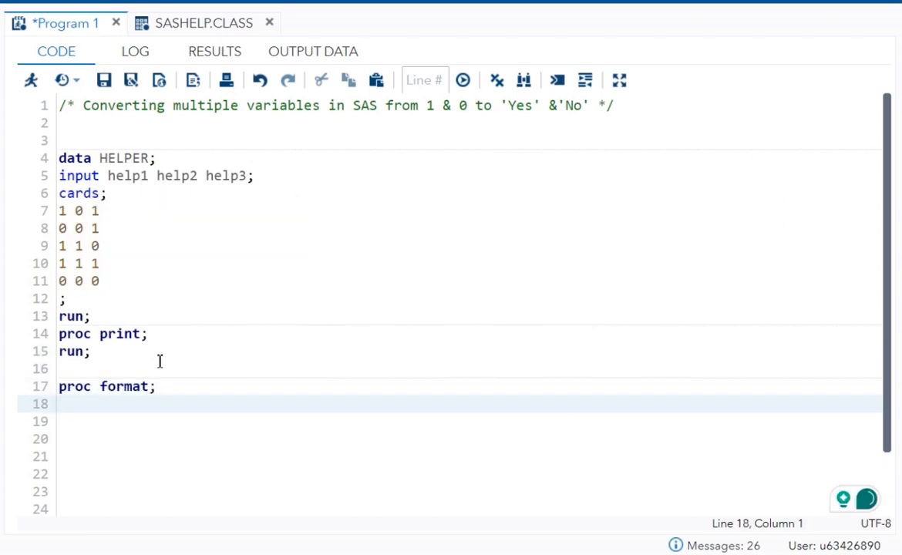
{"action": "type", "text": "value fi"}
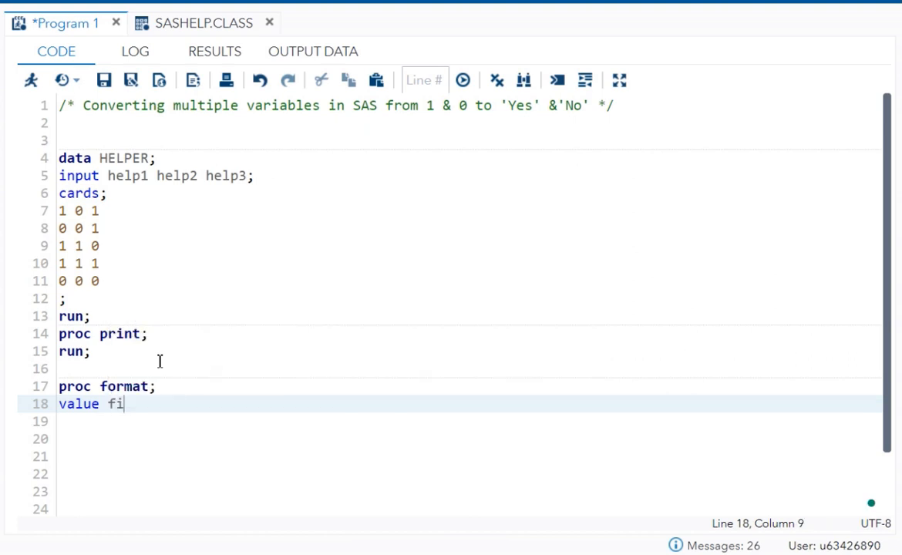
{"action": "type", "text": "nal"}
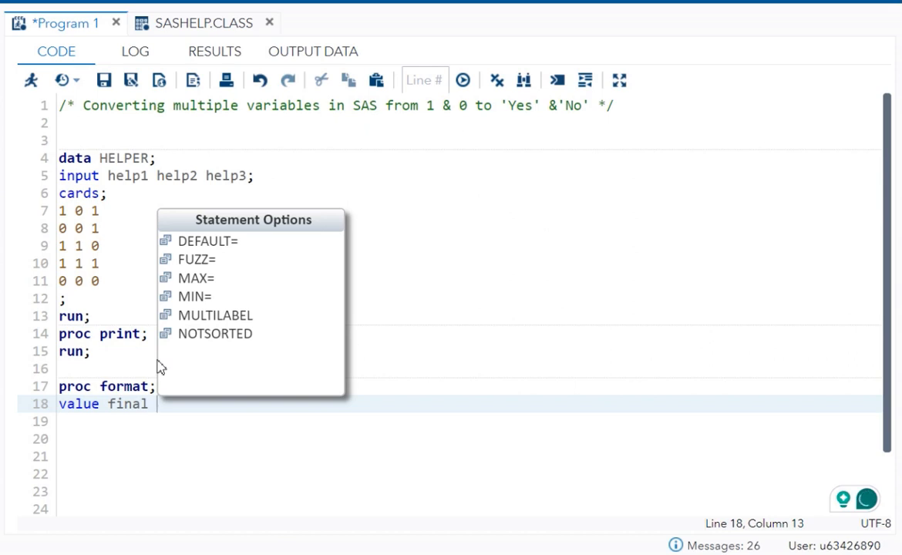
{"action": "type", "text": "1"}
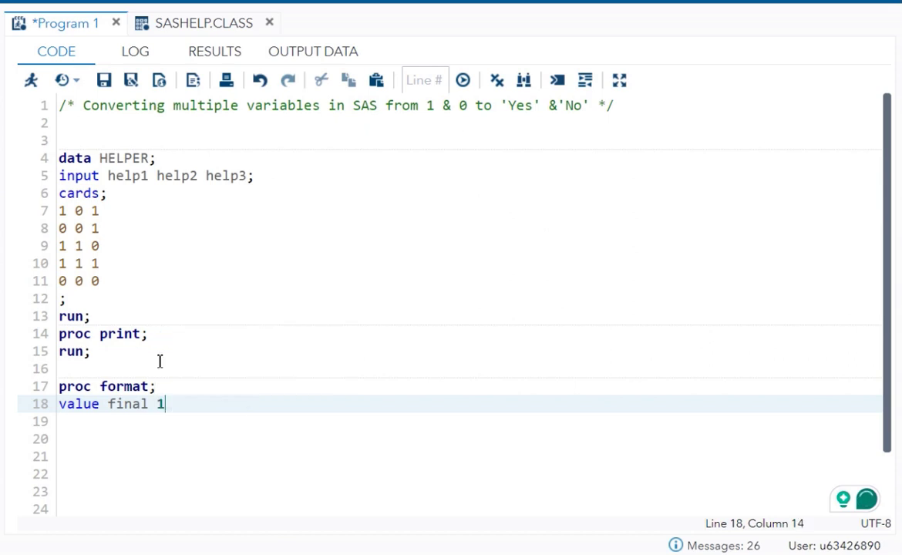
{"action": "type", "text": "="}
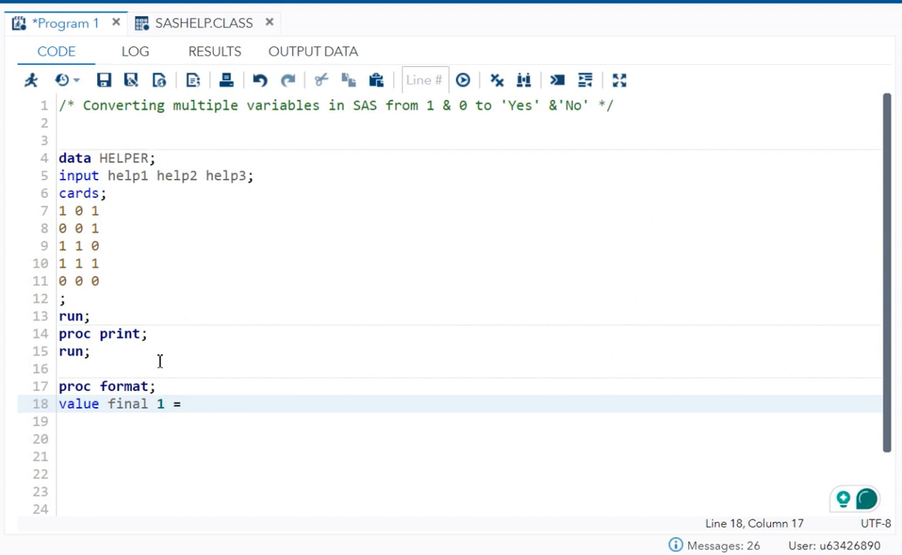
{"action": "type", "text": "'YE"}
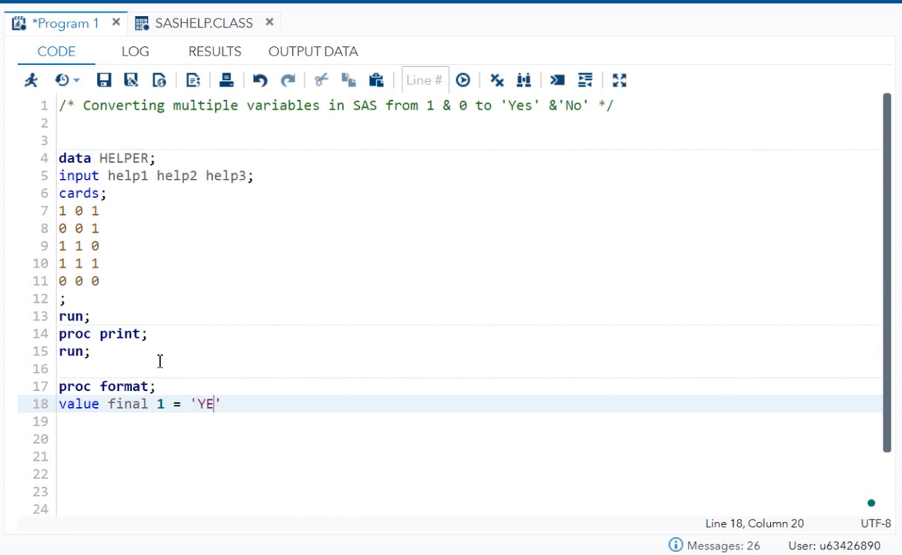
{"action": "type", "text": "S"}
{"action": "key", "text": "Return"}
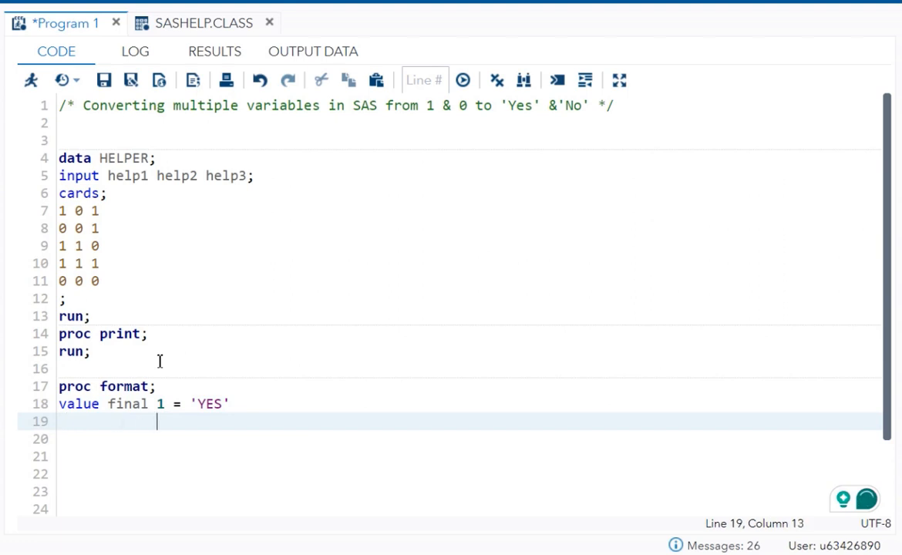
Step: Complete the format with 0 = 'NO', close the value statement and end with RUN;
{"action": "type", "text": "0 ="}
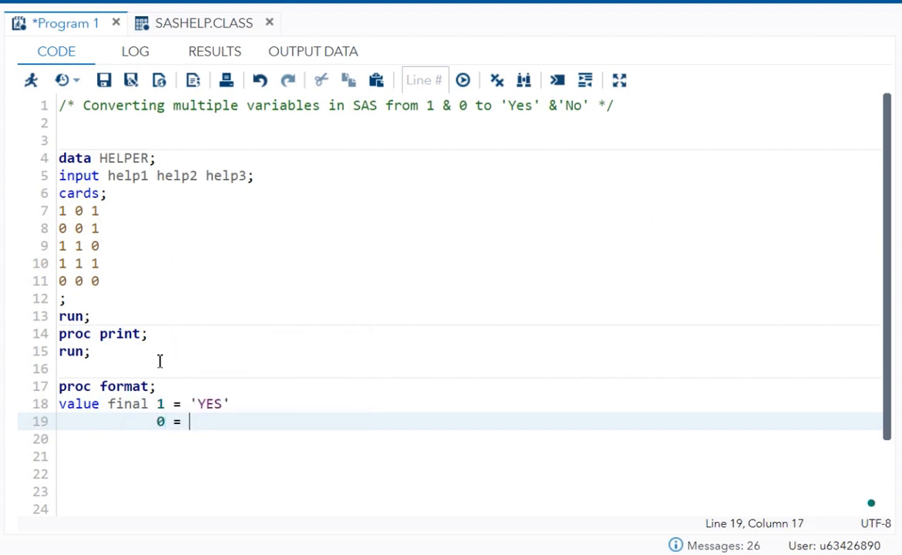
{"action": "type", "text": "'NO'"}
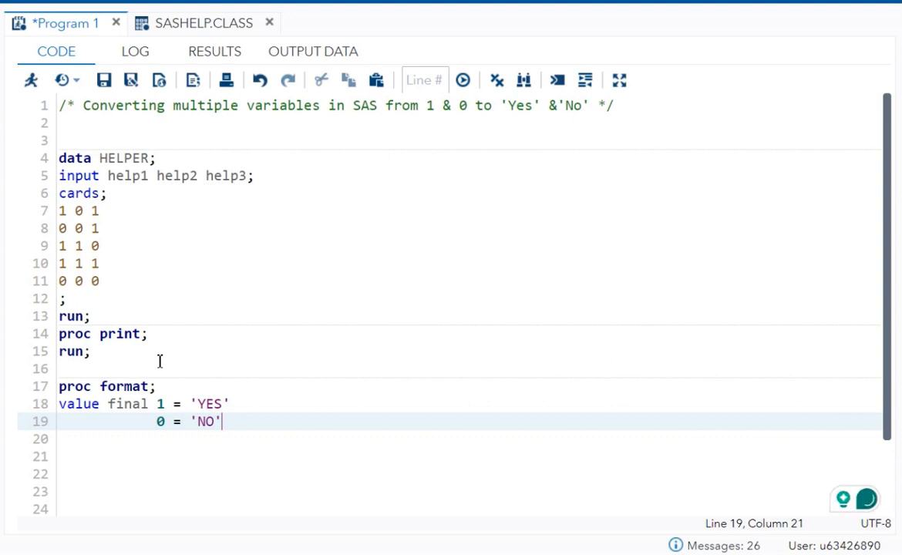
{"action": "type", "text": ";"}
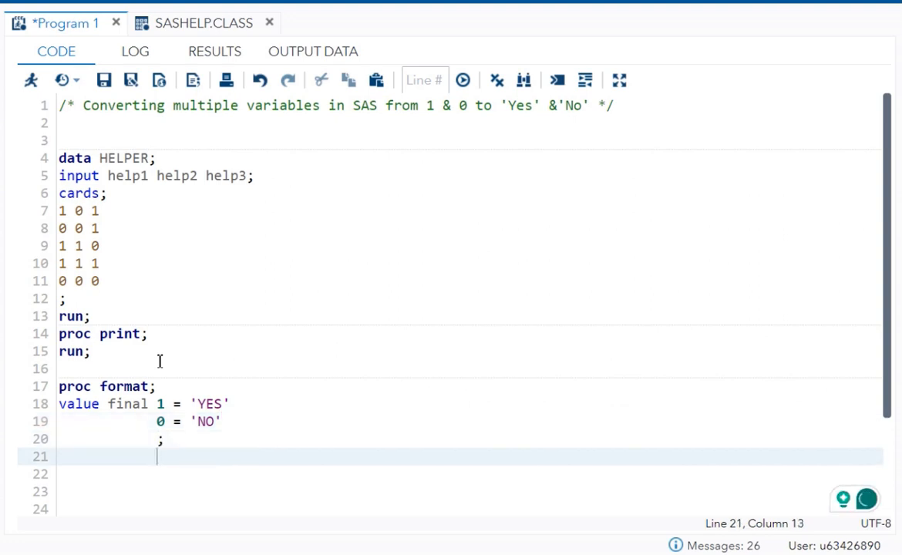
{"action": "type", "text": "RUN;"}
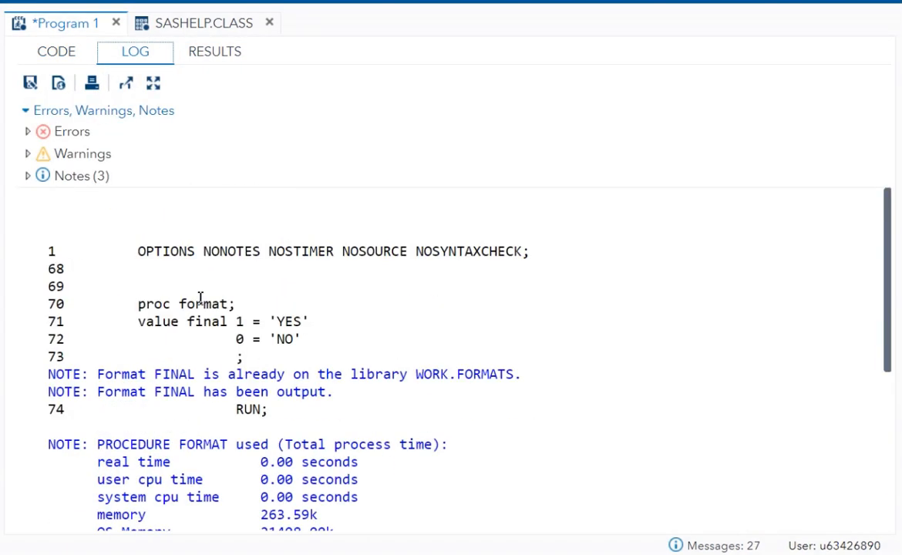
{"action": "mouse_move", "coordinate": [296, 379]}
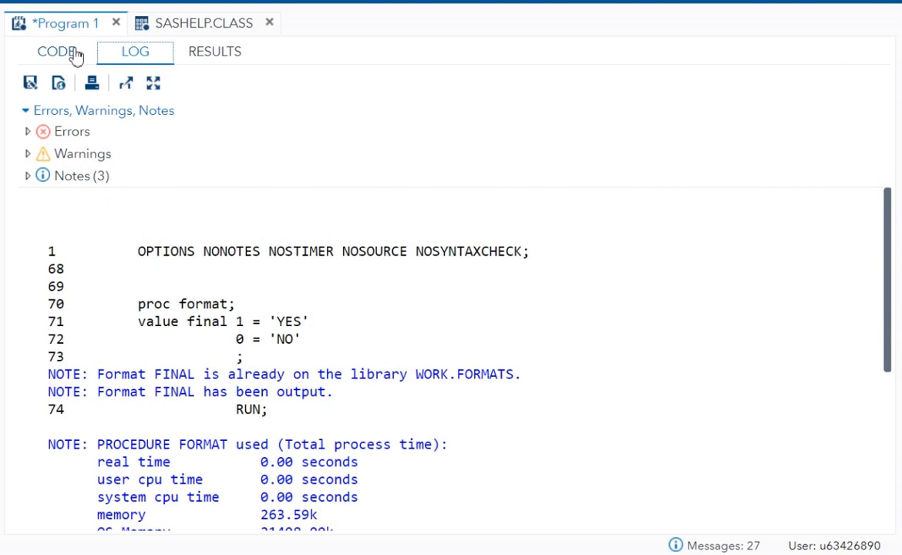
Step: Write DATA HELLO; SET HELPER; as a new step below the PROC FORMAT
{"action": "left_click", "coordinate": [56, 53]}
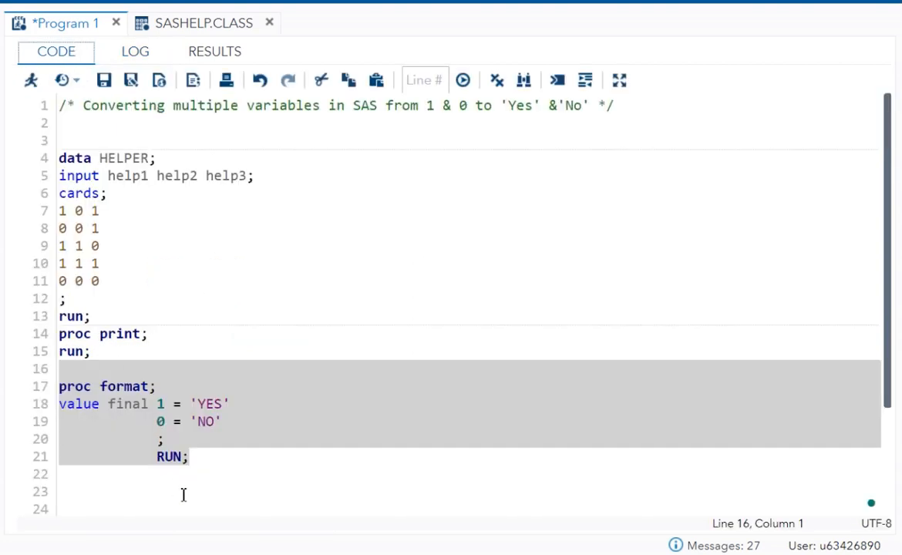
{"action": "left_click", "coordinate": [73, 473]}
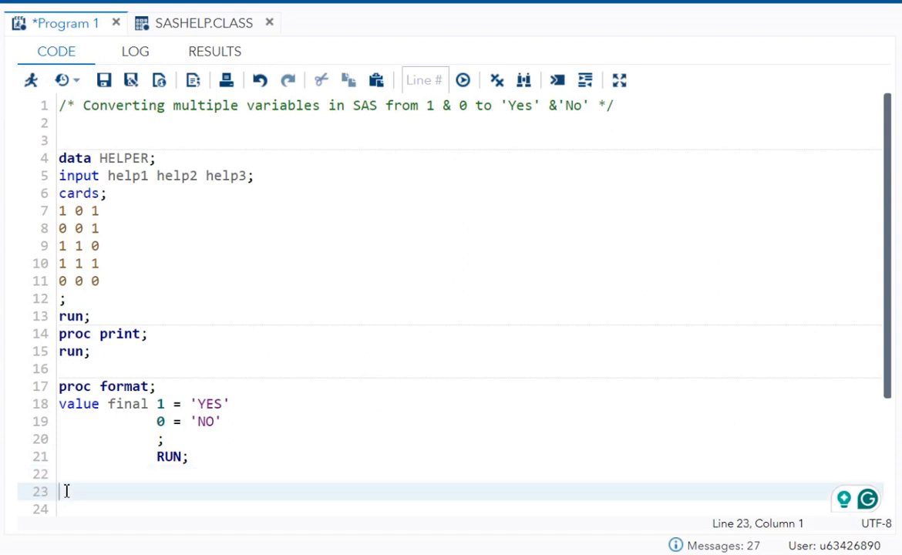
{"action": "type", "text": "DATA HE"}
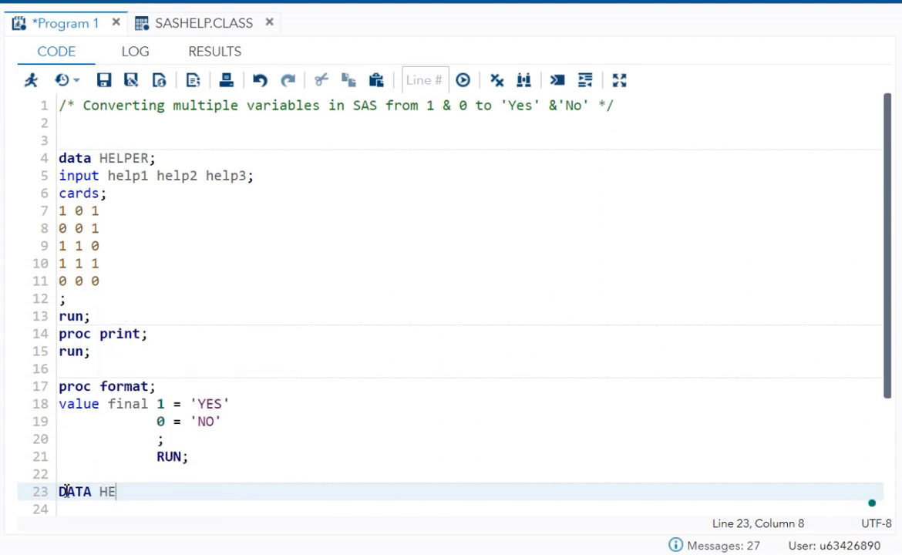
{"action": "type", "text": "LLO;"}
{"action": "left_click", "coordinate": [467, 509]}
{"action": "type", "text": "SET"}
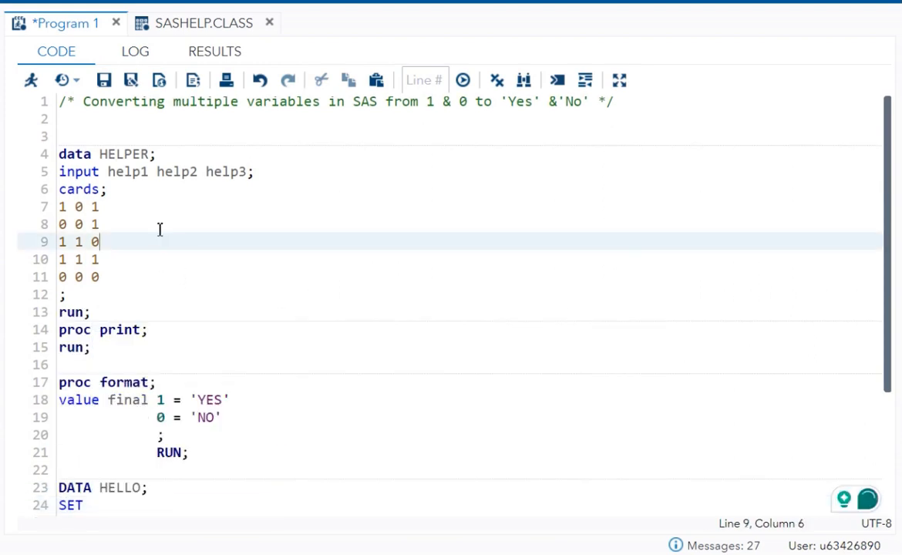
{"action": "left_click", "coordinate": [154, 154]}
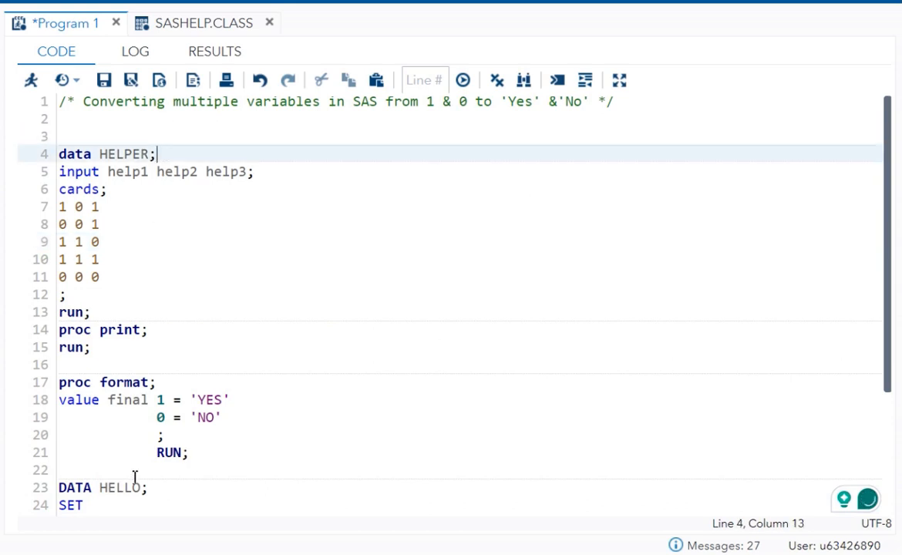
{"action": "type", "text": "HE"}
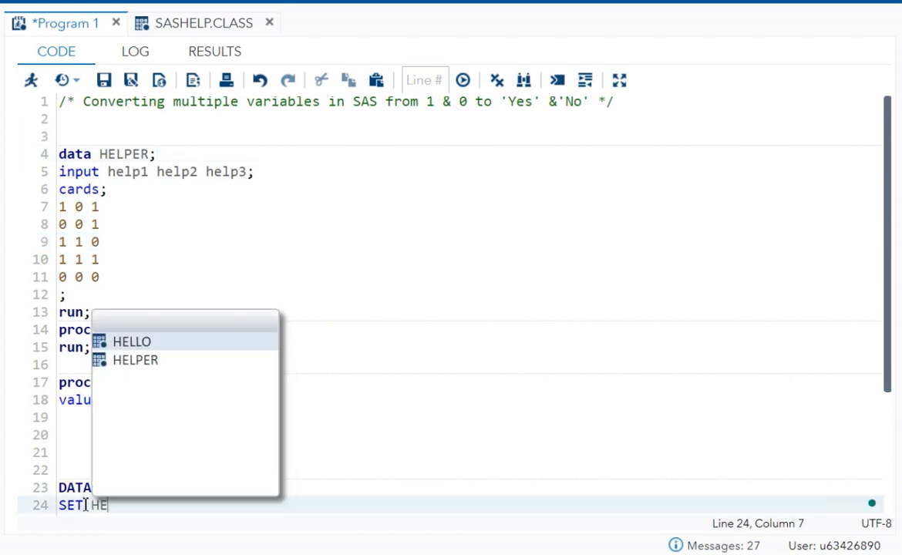
{"action": "left_click", "coordinate": [136, 361]}
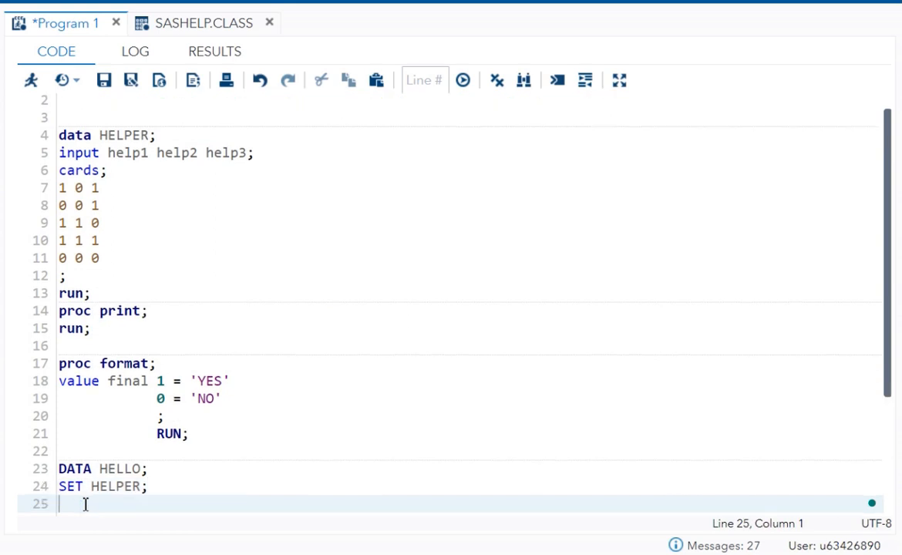
Step: Add FORMAT HELP: final.; then run; proc print; run; to print HELLO
{"action": "type", "text": "FORMAT"}
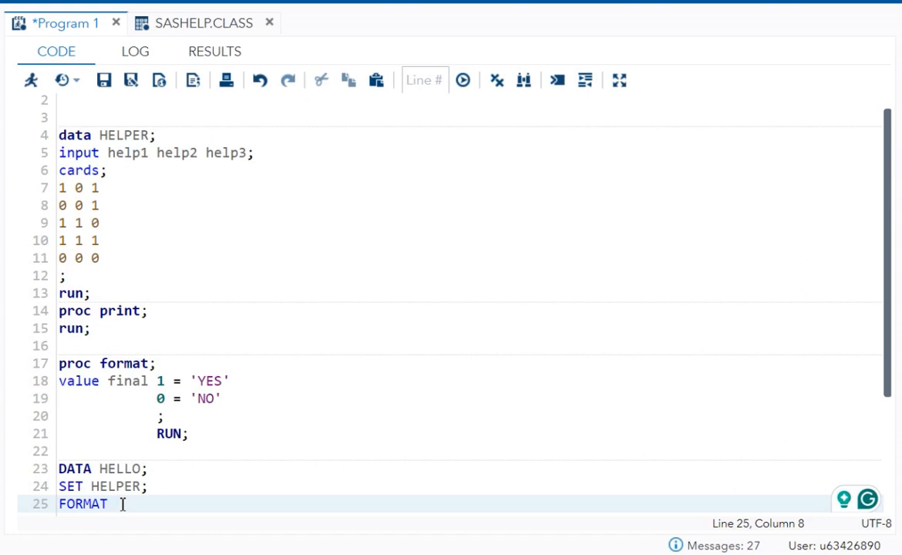
{"action": "type", "text": "HELP:"}
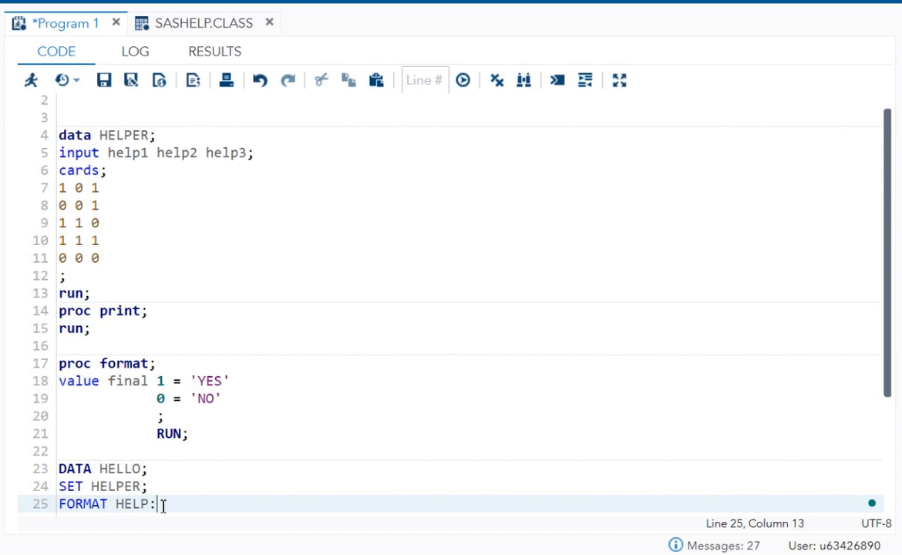
{"action": "type", "text": "final"}
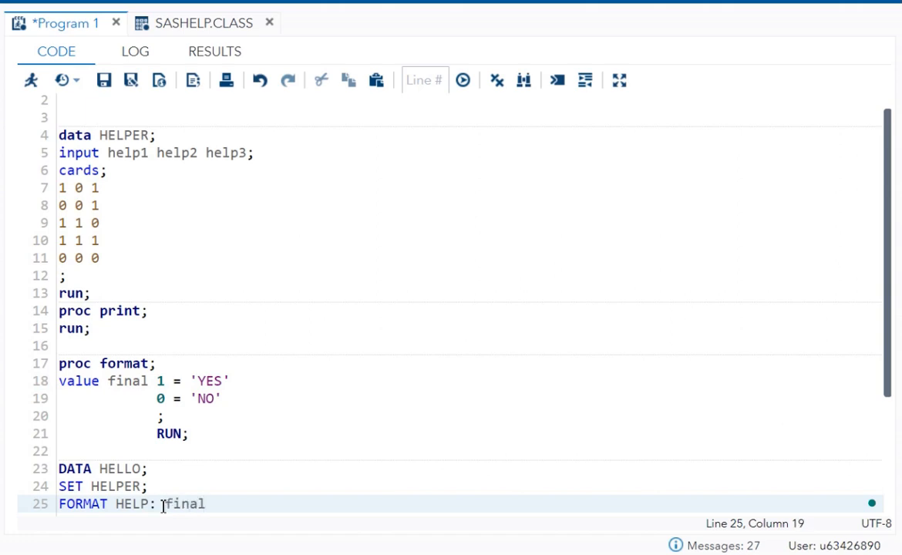
{"action": "type", "text": ".;"}
{"action": "type", "text": "p"}
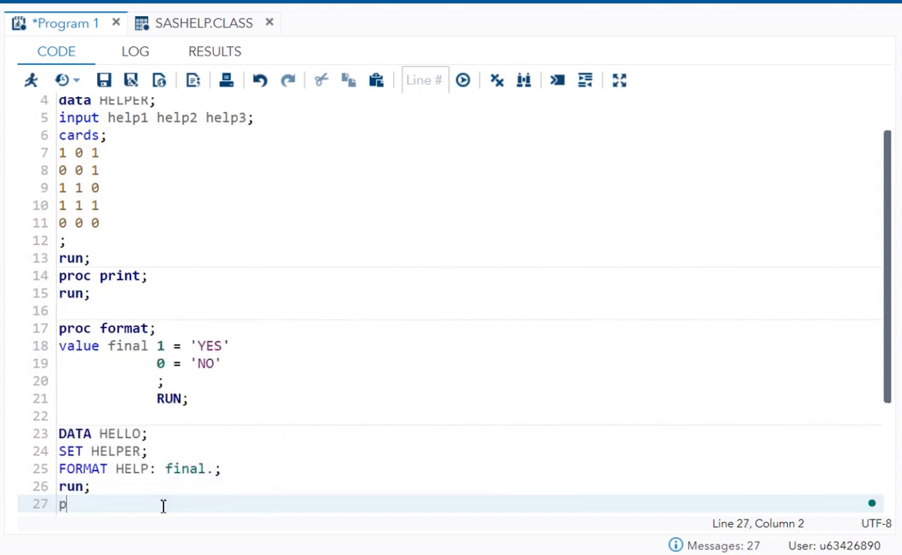
{"action": "type", "text": "roc print;"}
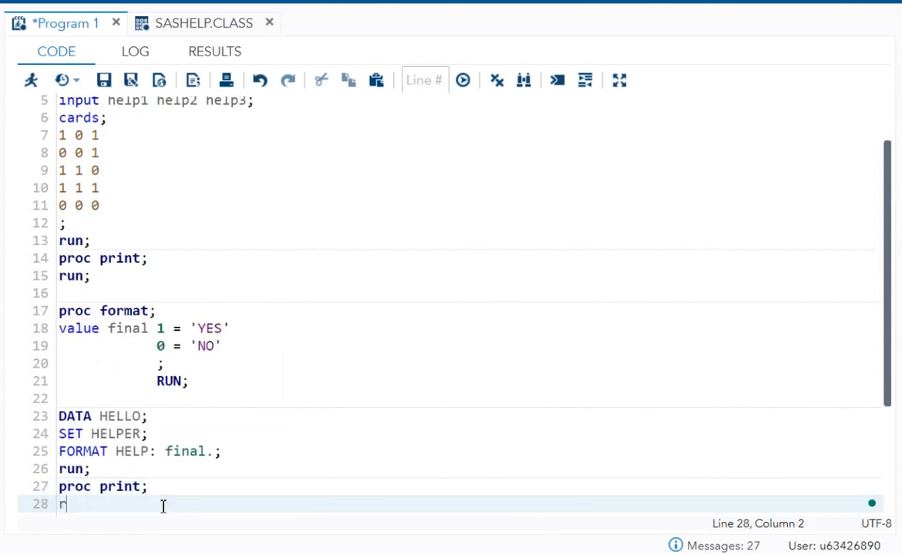
{"action": "type", "text": "un;"}
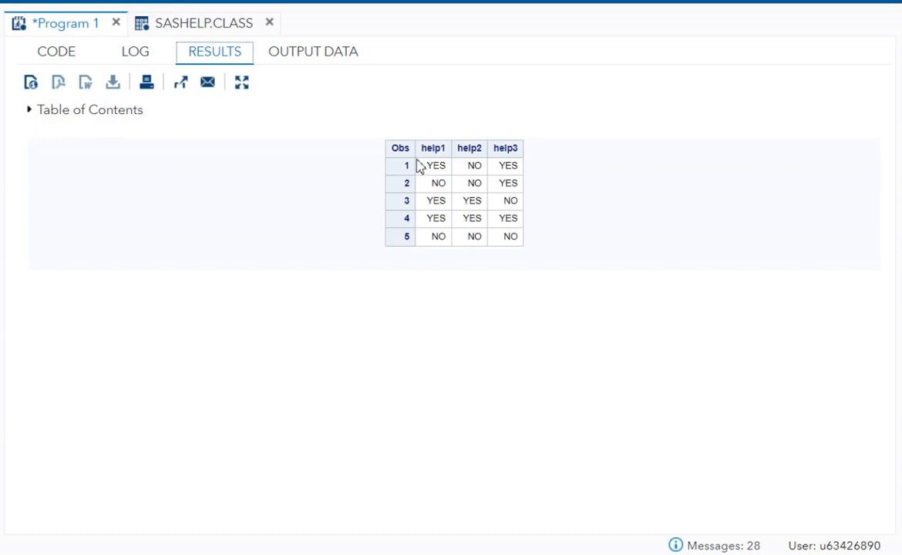
{"action": "mouse_move", "coordinate": [475, 166]}
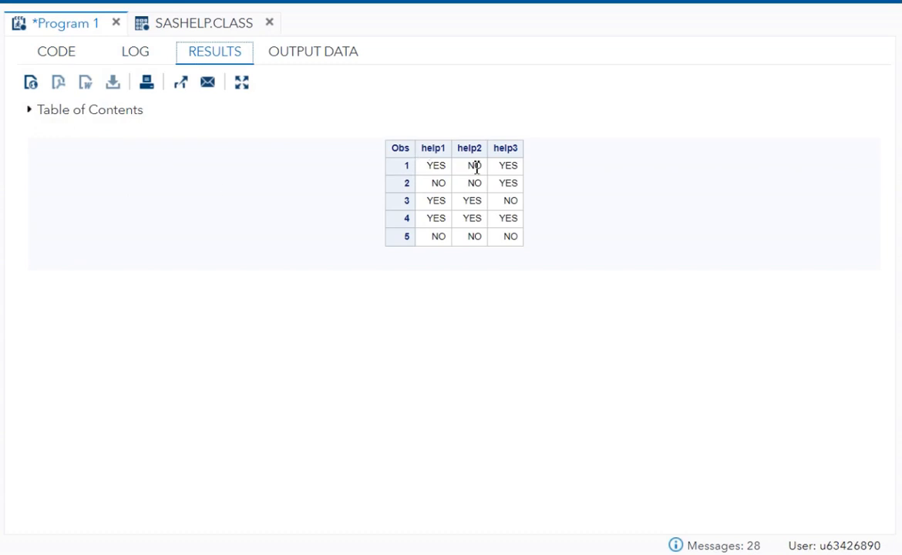
{"action": "mouse_move", "coordinate": [416, 160]}
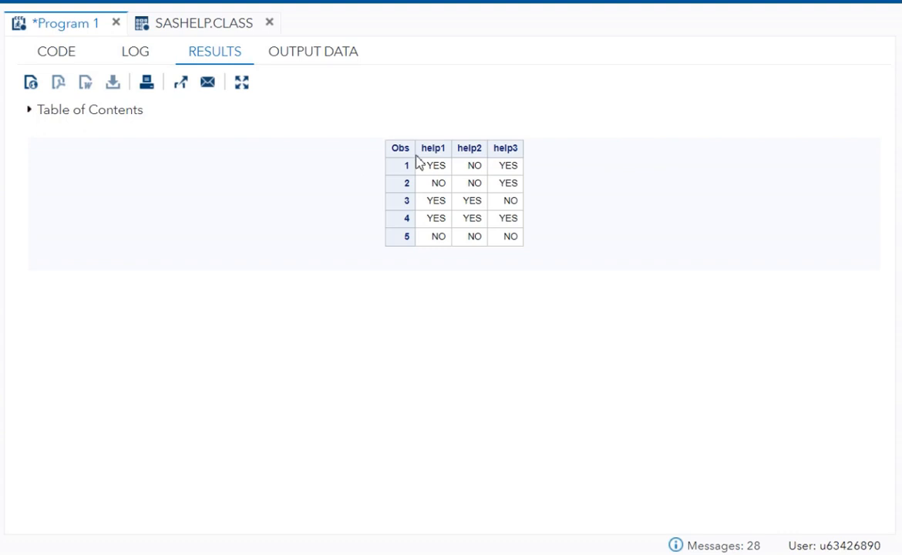
Step: Review the full program and the printed YES/NO table for help1–help3, ending on the code
{"action": "left_click", "coordinate": [55, 51]}
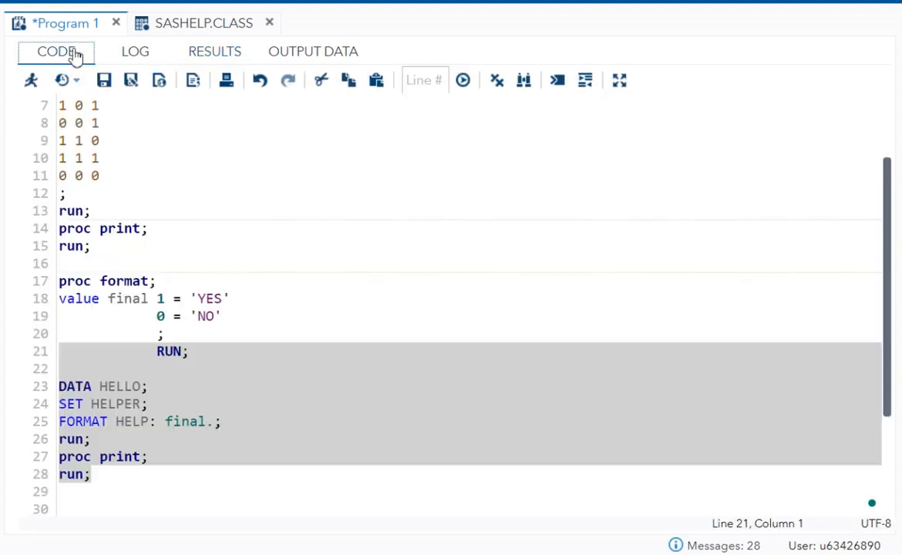
{"action": "scroll", "scroll_direction": "up", "scroll_amount": 3}
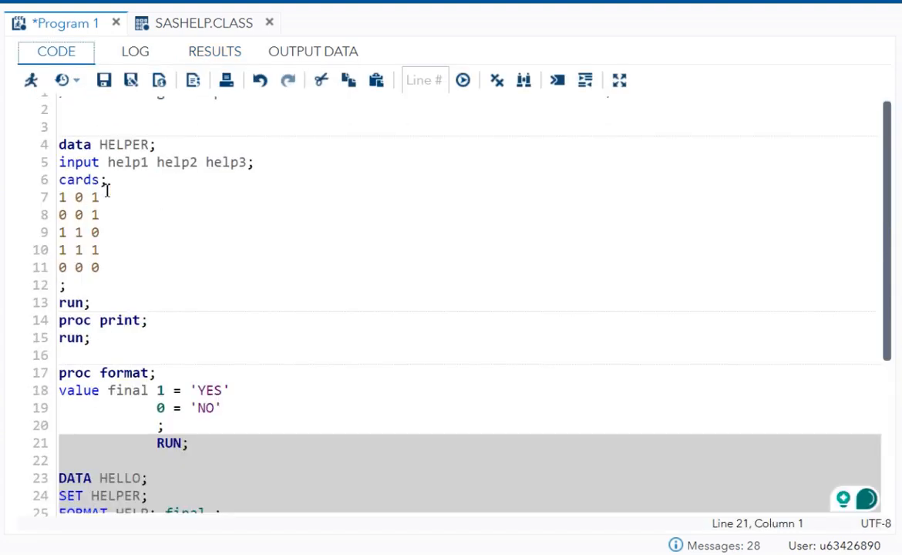
{"action": "left_click", "coordinate": [215, 51]}
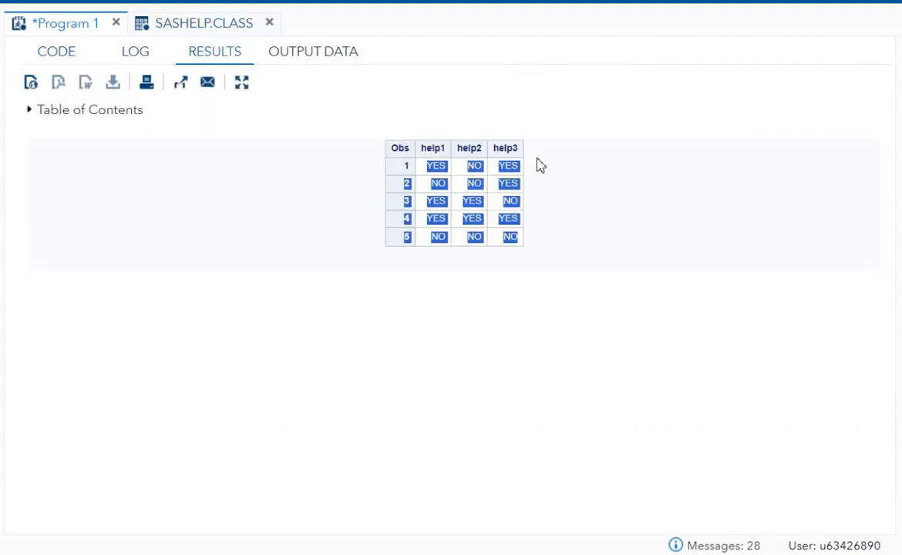
{"action": "mouse_move", "coordinate": [550, 194]}
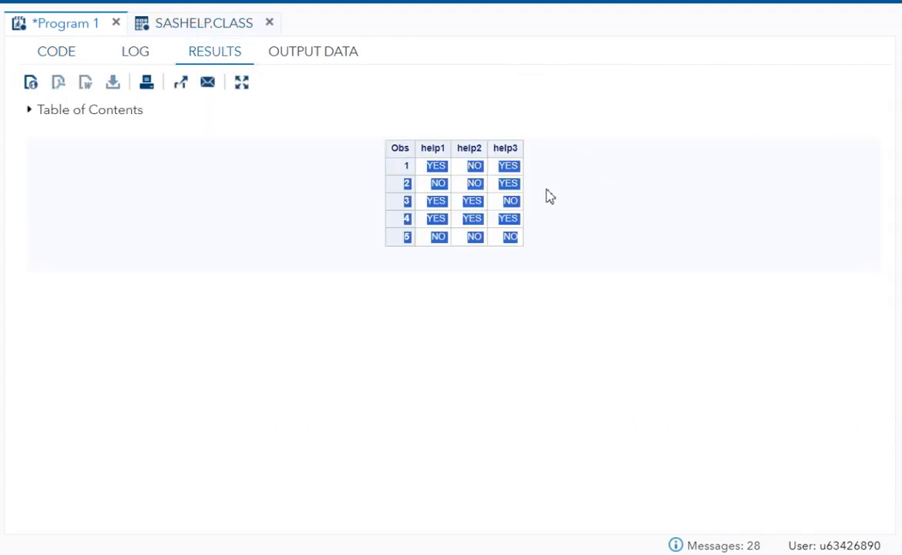
{"action": "left_click", "coordinate": [56, 50]}
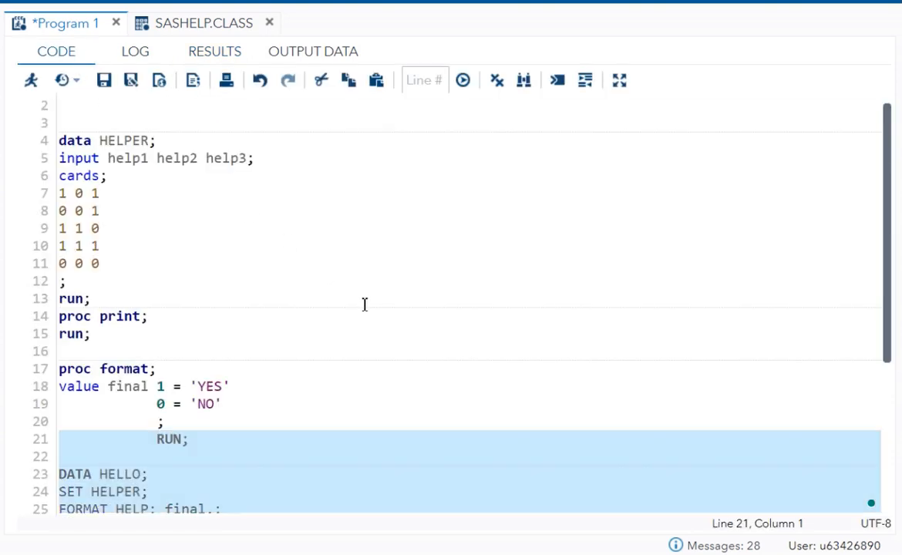